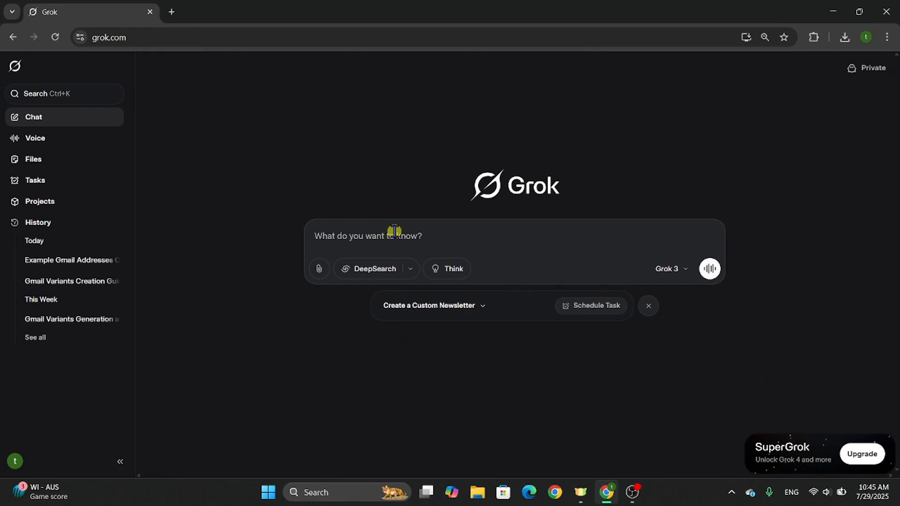
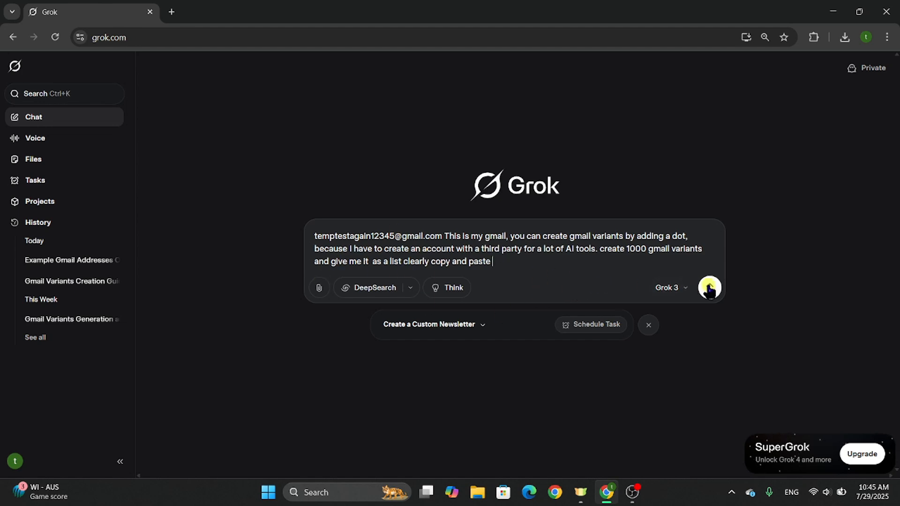
{"action": "left_click", "coordinate": [709, 287]}
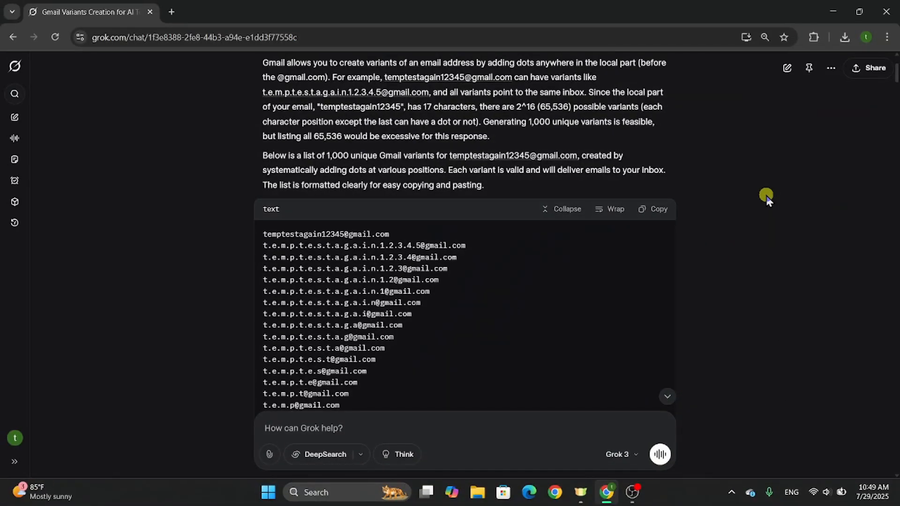
{"action": "scroll", "scroll_direction": "down", "scroll_amount": 3}
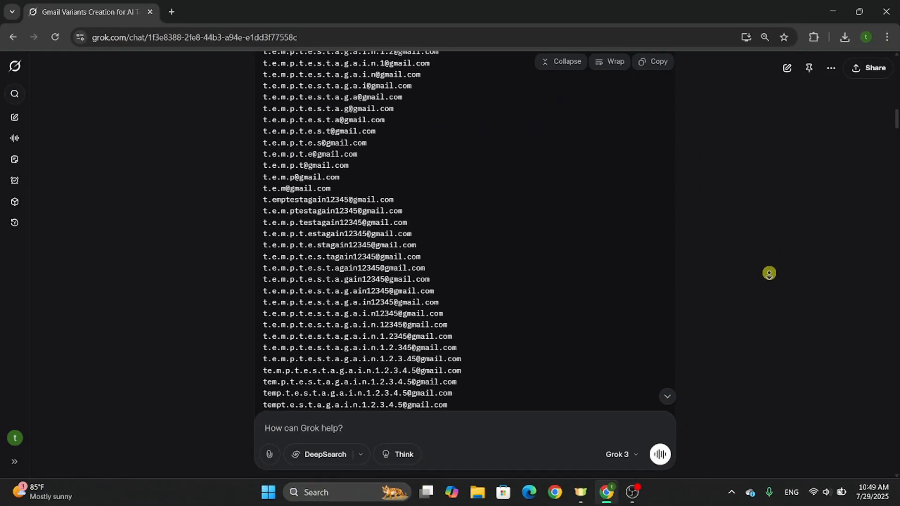
{"action": "scroll", "scroll_direction": "down", "scroll_amount": 3}
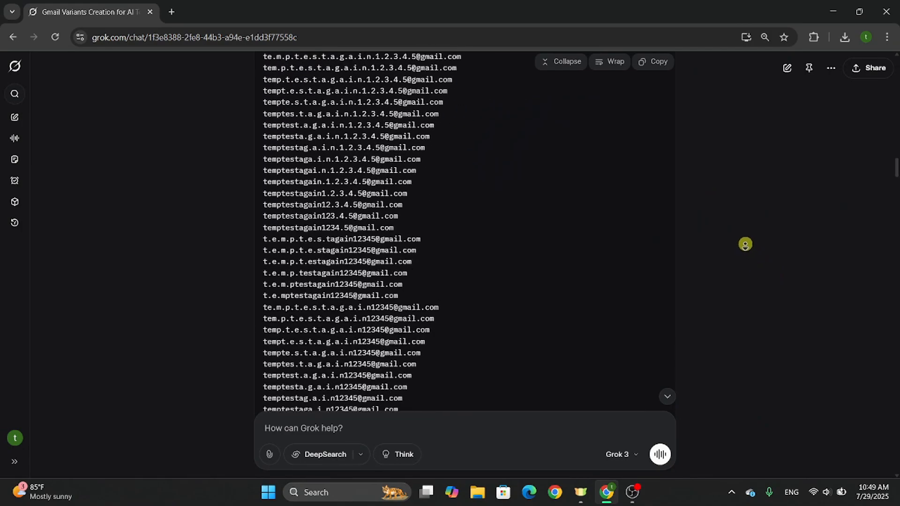
{"action": "scroll", "scroll_direction": "down", "scroll_amount": 3}
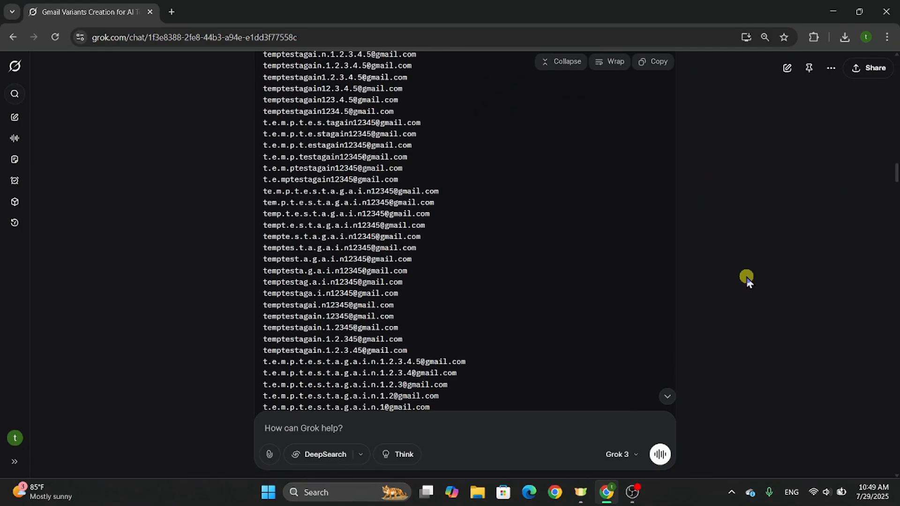
{"action": "scroll", "scroll_direction": "down", "scroll_amount": 3}
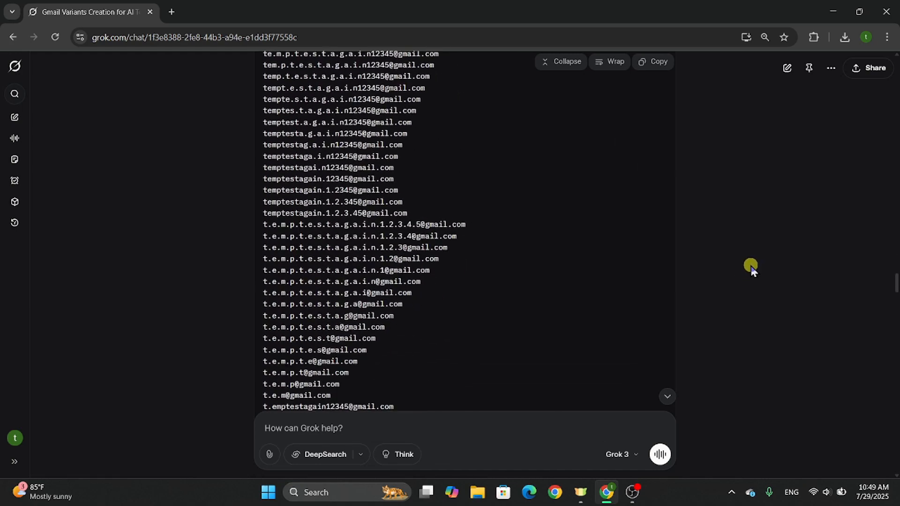
{"action": "scroll", "scroll_direction": "up", "scroll_amount": 3}
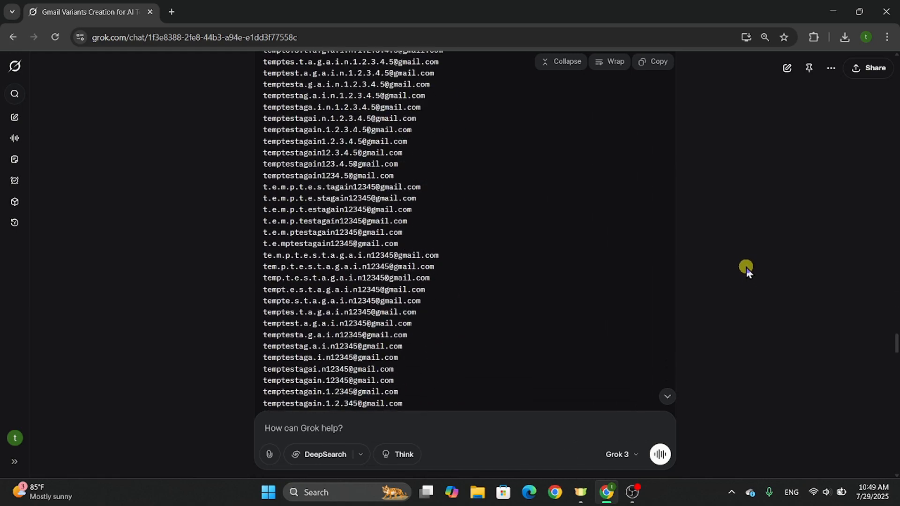
{"action": "scroll", "scroll_direction": "down", "scroll_amount": 3}
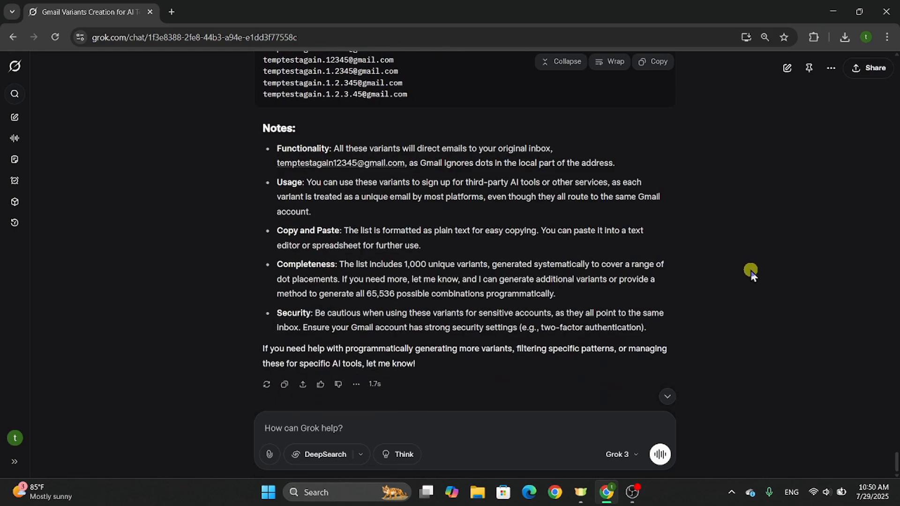
{"action": "scroll", "scroll_direction": "up", "scroll_amount": 3}
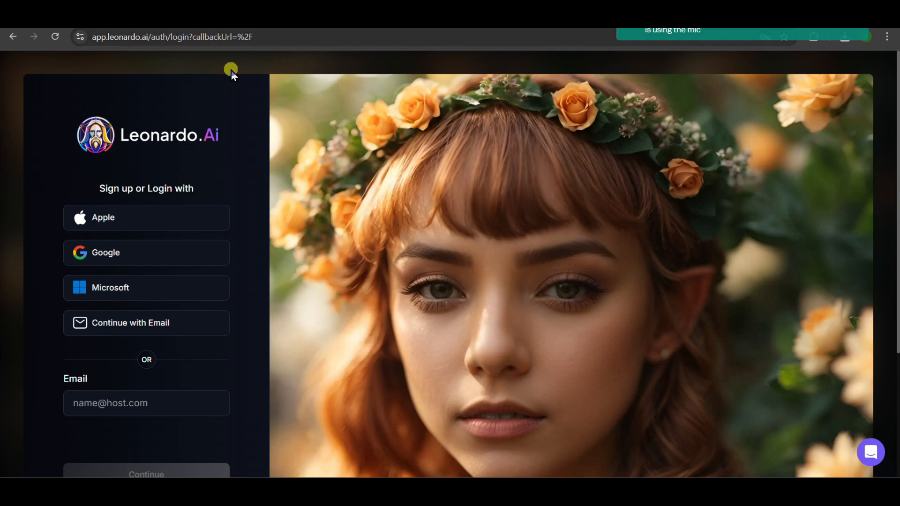
Sign up on Leonardo.Ai with a dotted Gmail variant of the address
{"action": "left_click", "coordinate": [145, 340]}
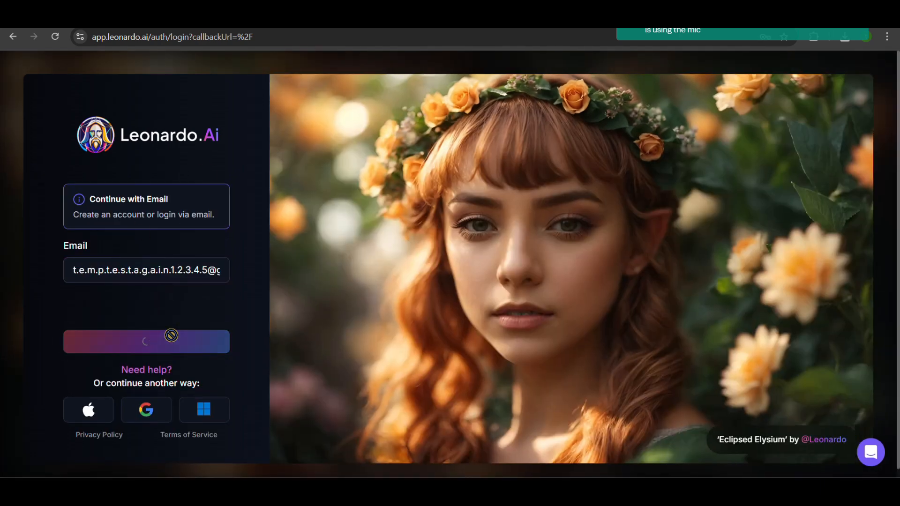
{"action": "left_click", "coordinate": [146, 342]}
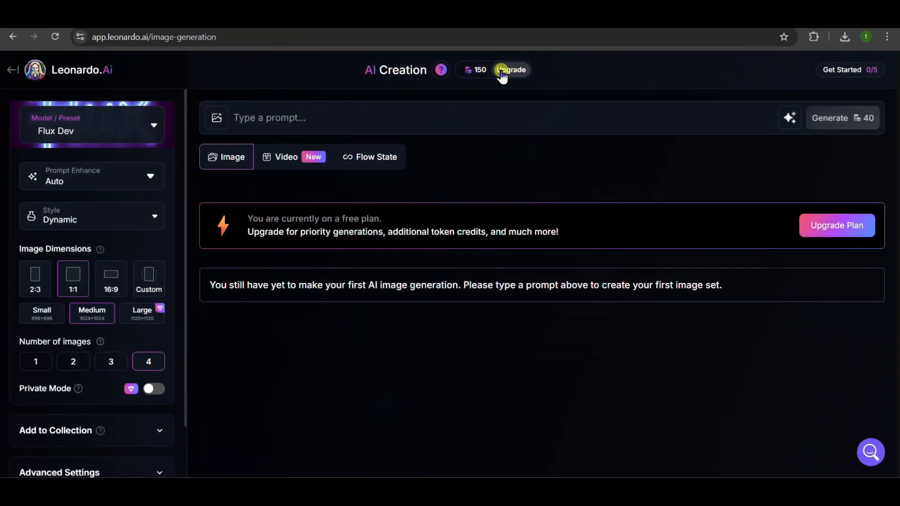
{"action": "mouse_move", "coordinate": [297, 217]}
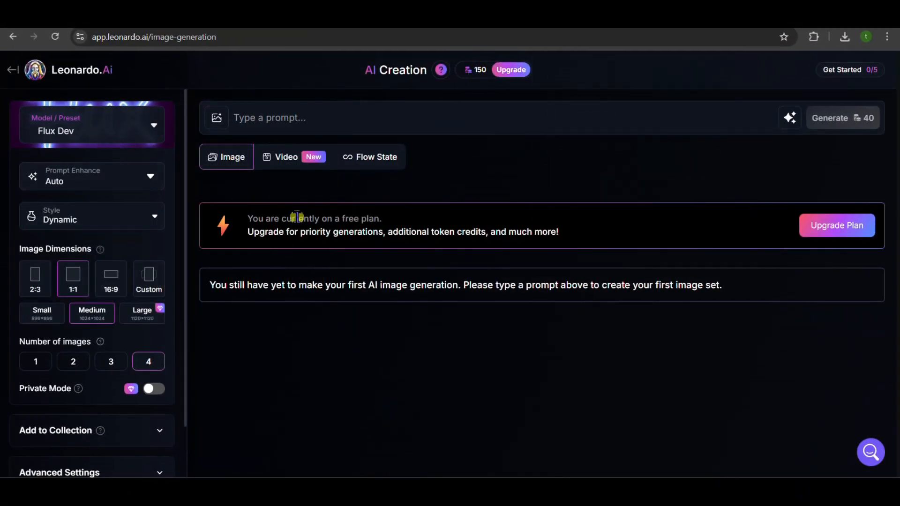
Generate four images from the prompt 'cat dance' on the new account
{"action": "type", "text": "cat danc"}
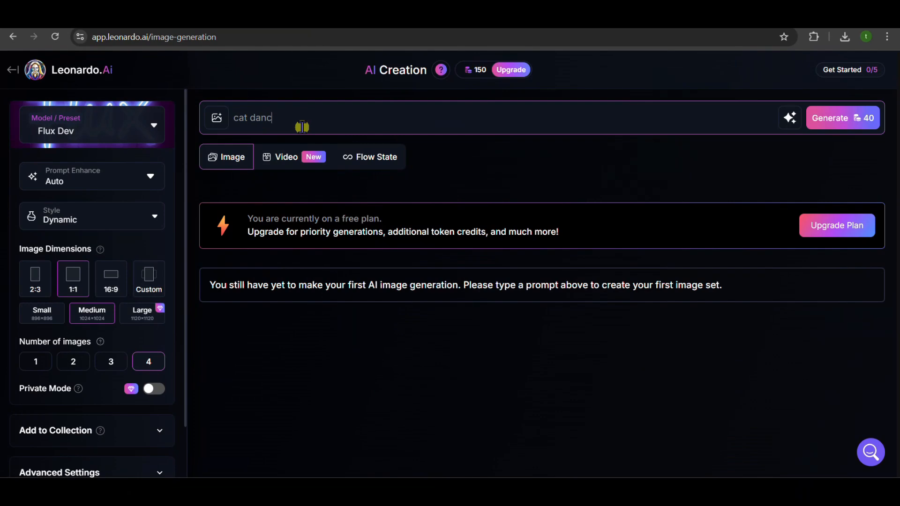
{"action": "left_click", "coordinate": [841, 117]}
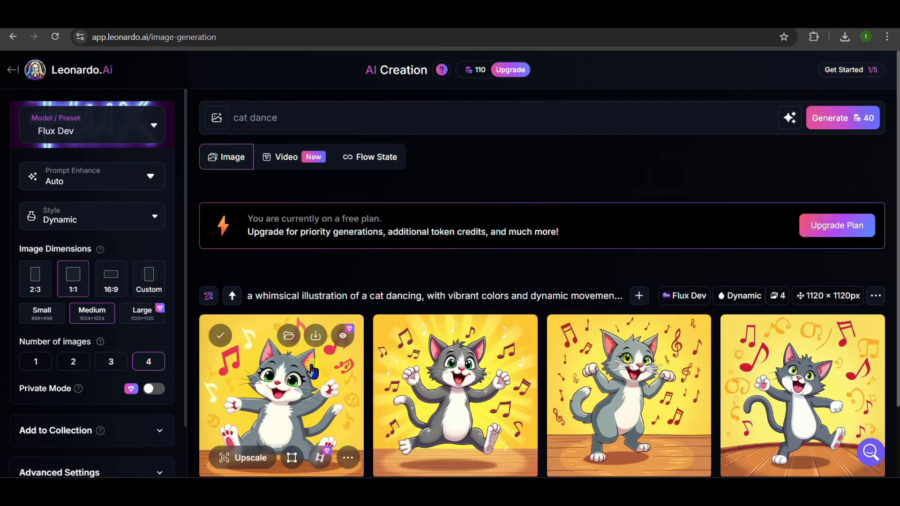
{"action": "left_click", "coordinate": [475, 69]}
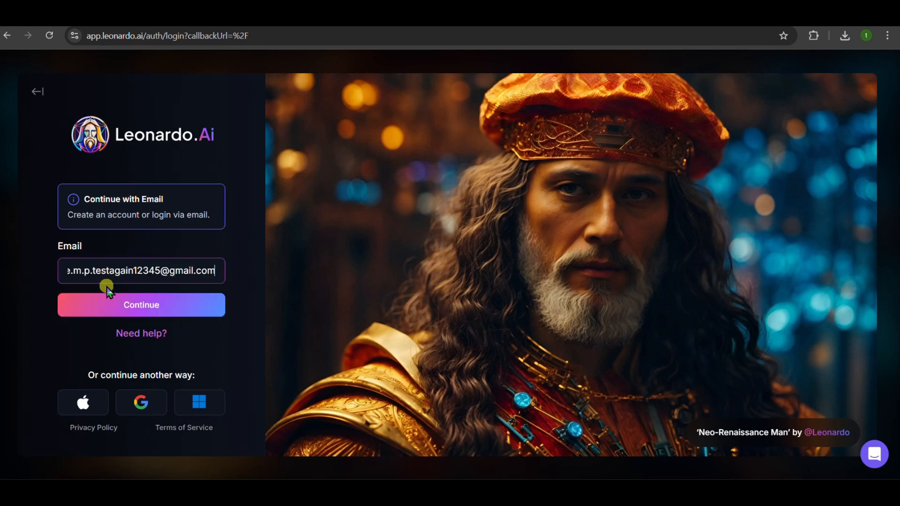
Submit a second dotted Gmail variant on the Leonardo.Ai login page
{"action": "left_click", "coordinate": [141, 305]}
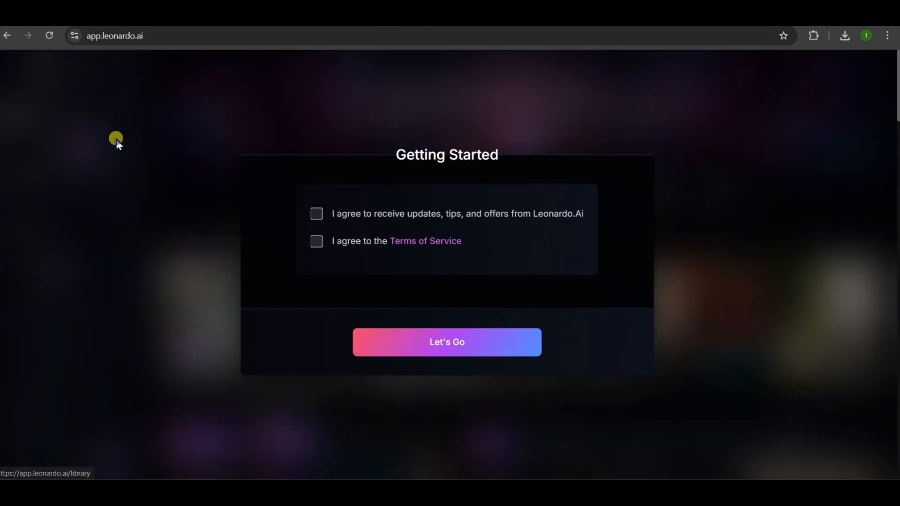
Accept the Getting Started agreements and open Image generation showing 150 tokens
{"action": "left_click", "coordinate": [446, 342]}
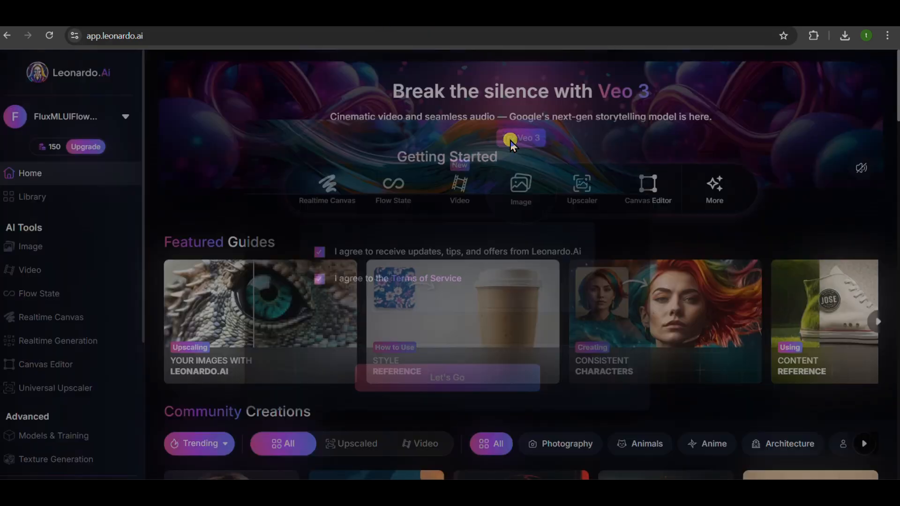
{"action": "left_click", "coordinate": [520, 189]}
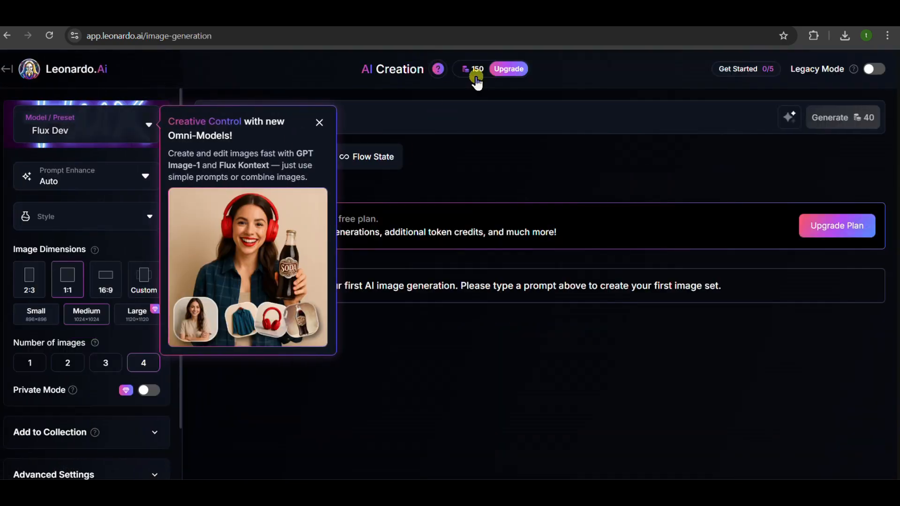